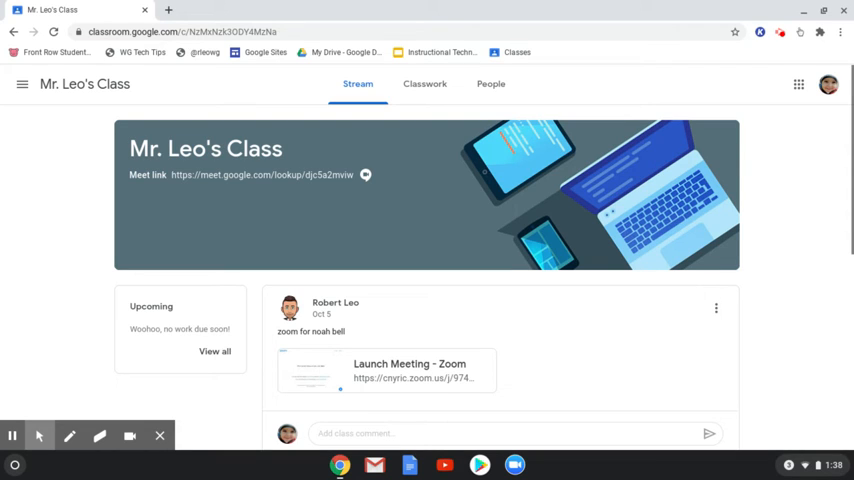
mouse_move(207, 439)
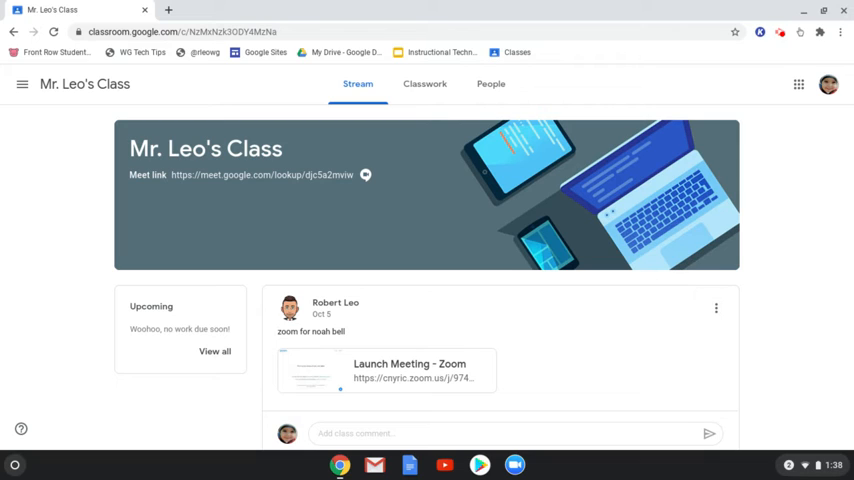
mouse_move(76, 465)
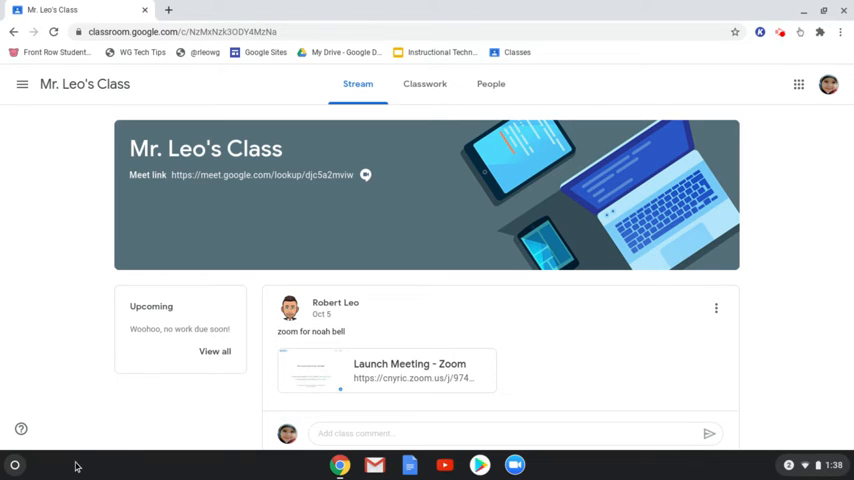
mouse_move(15, 465)
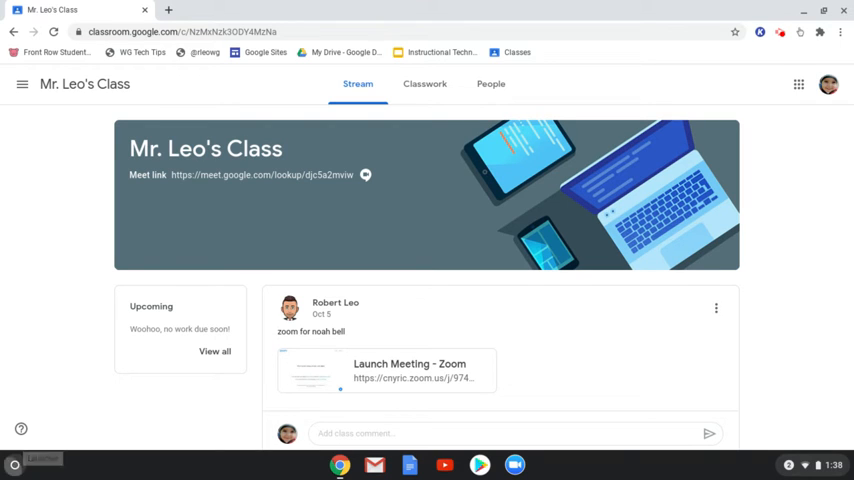
- Move Zoom onto the Launcher's first app page, then search for 'camera'
click(14, 464)
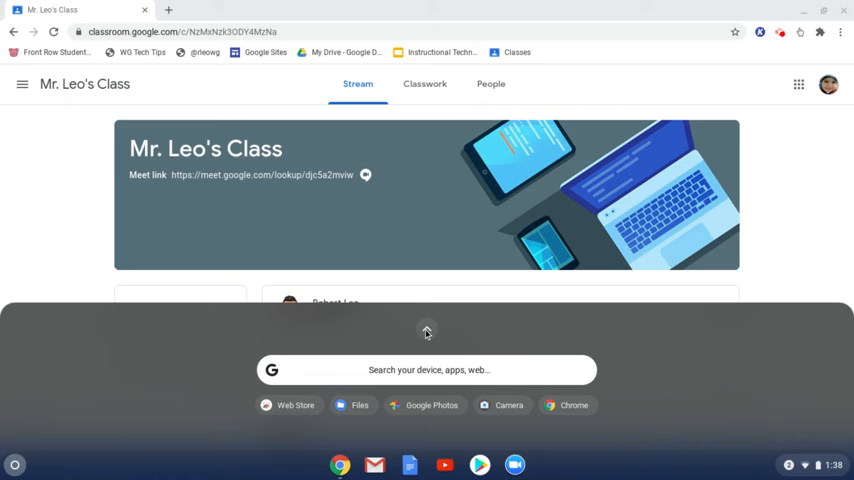
click(426, 331)
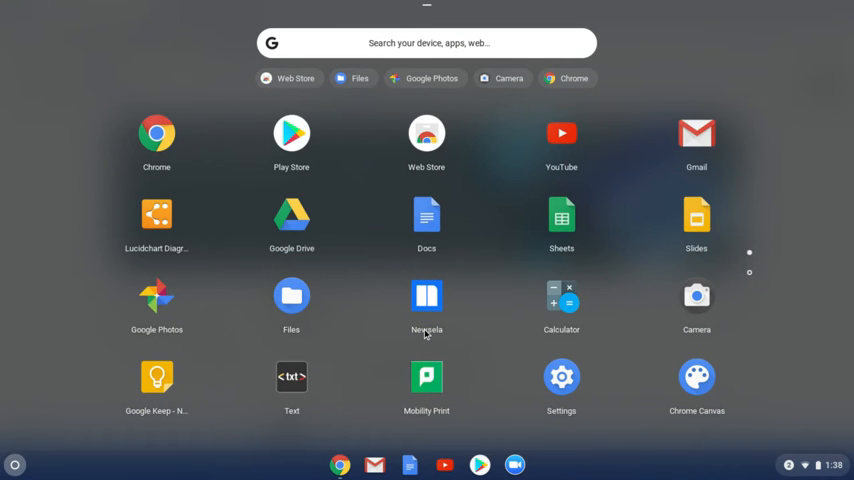
mouse_move(757, 269)
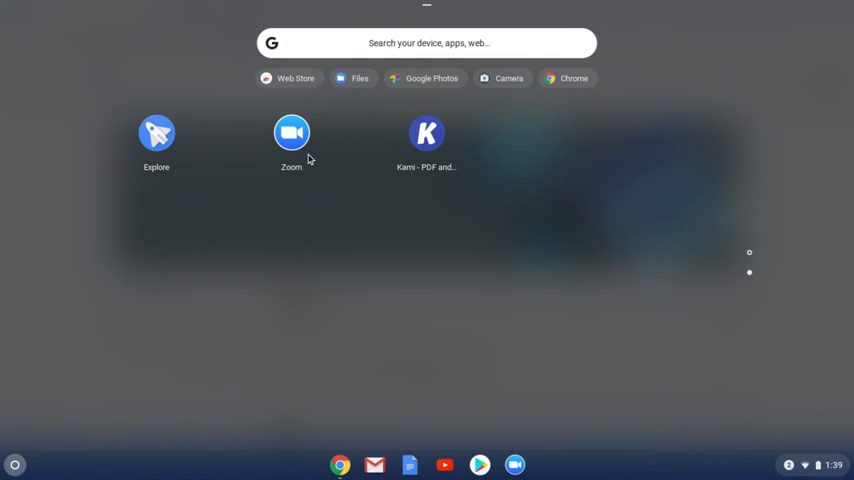
drag(291, 132, 35, 152)
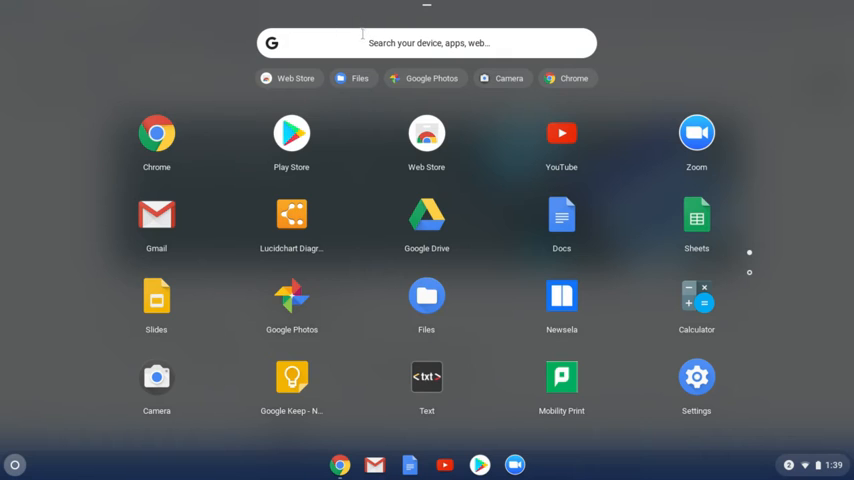
text(c)
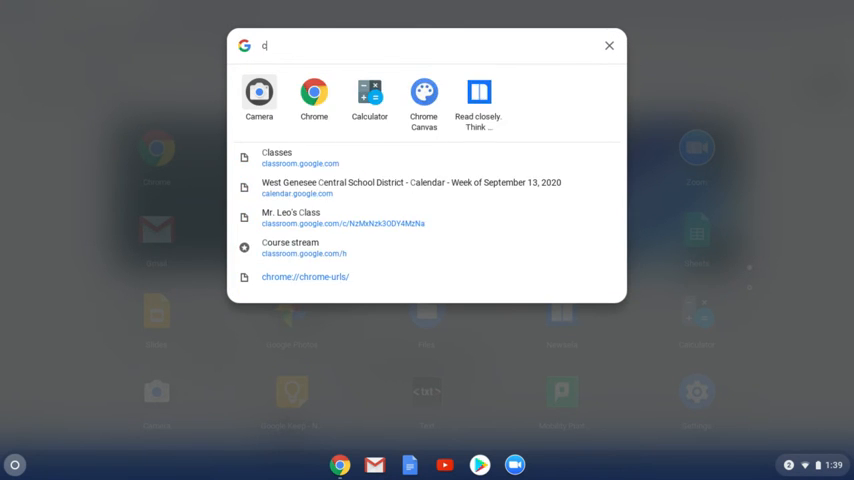
text(amera)
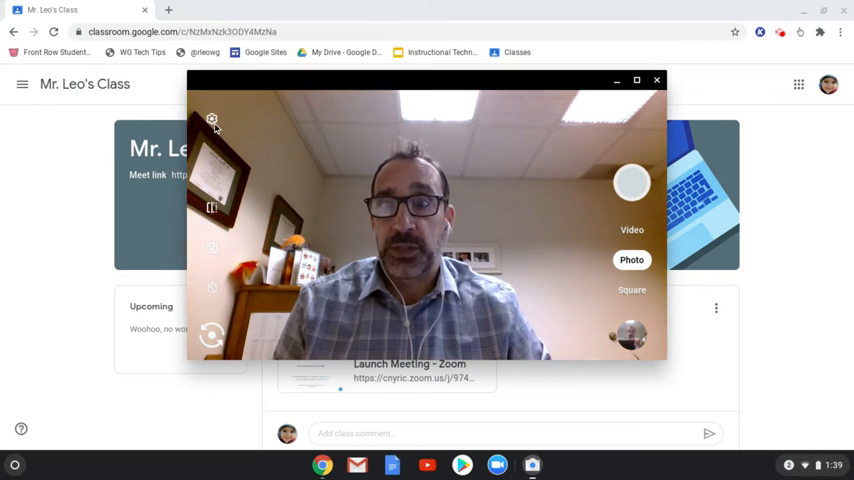
- Open the Camera app's settings listing grid, timer and resolution options
click(212, 119)
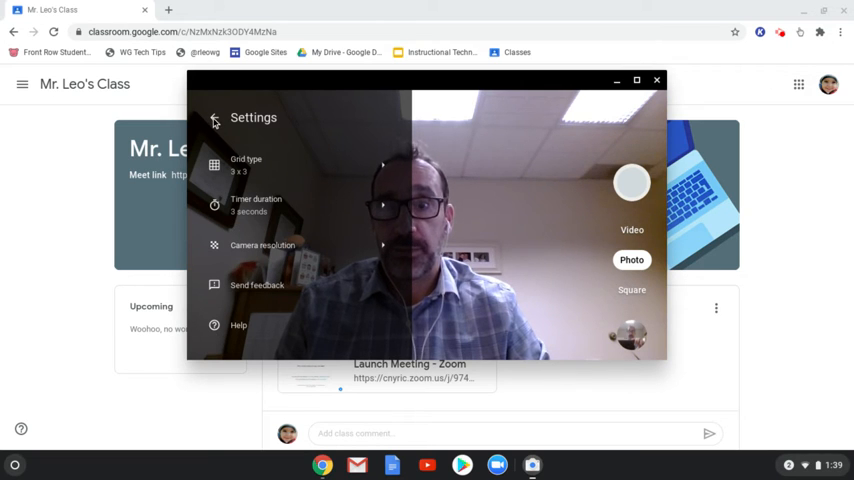
- Close the Camera settings to return to the live photo preview
click(213, 120)
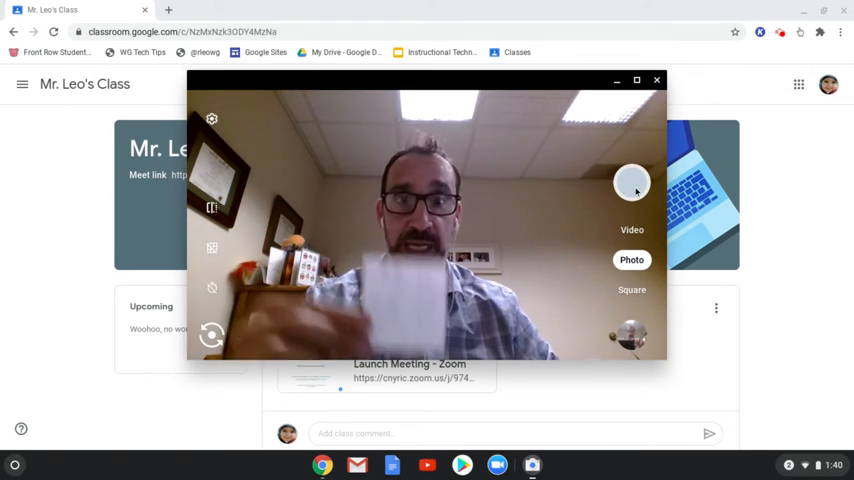
mouse_move(631, 183)
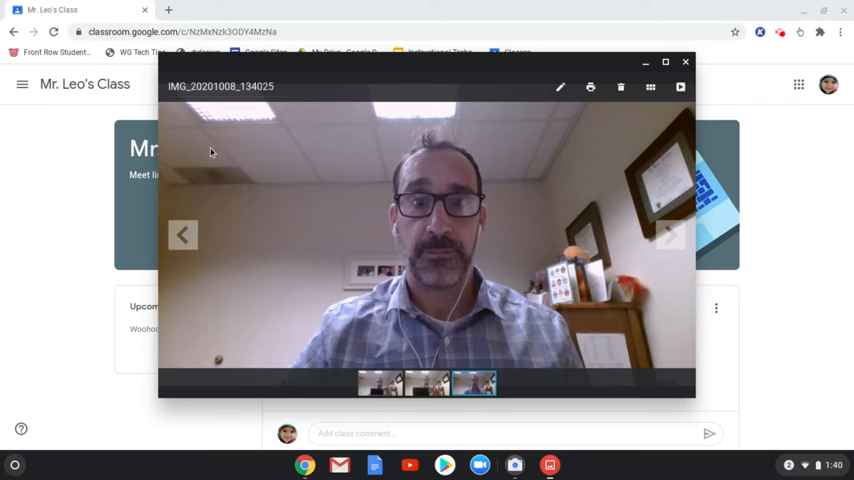
- Close the Gallery photo viewer and then the Camera app
click(183, 234)
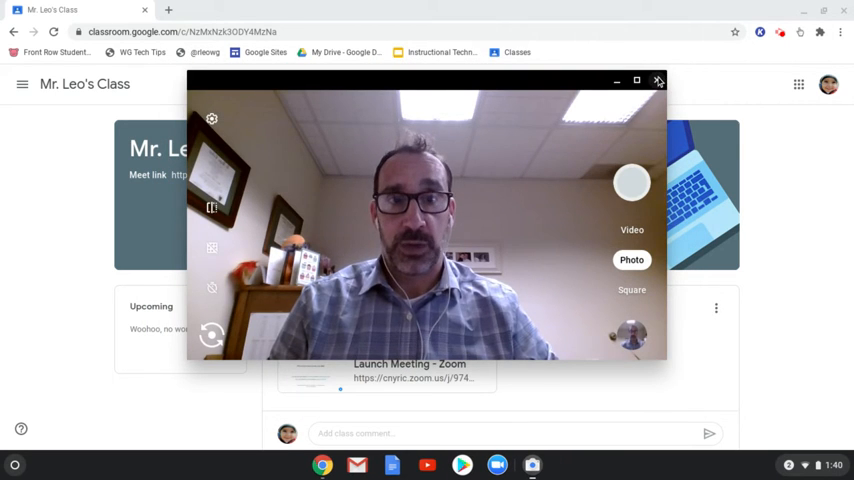
click(658, 80)
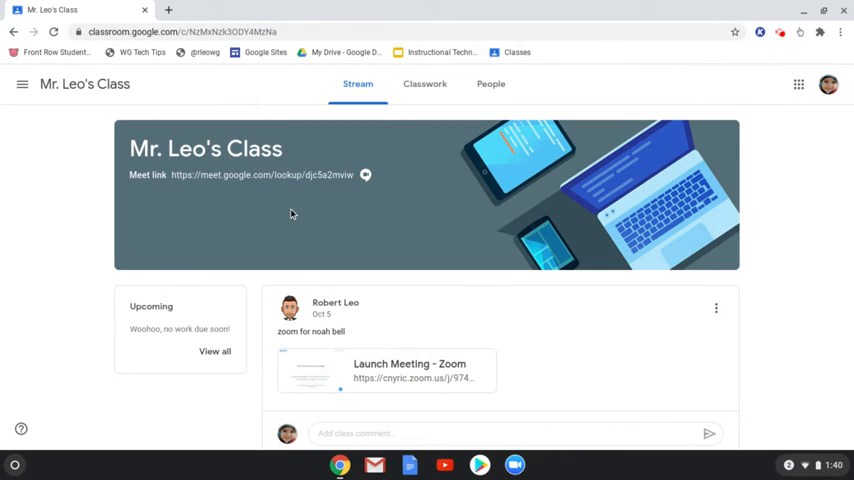
mouse_move(15, 465)
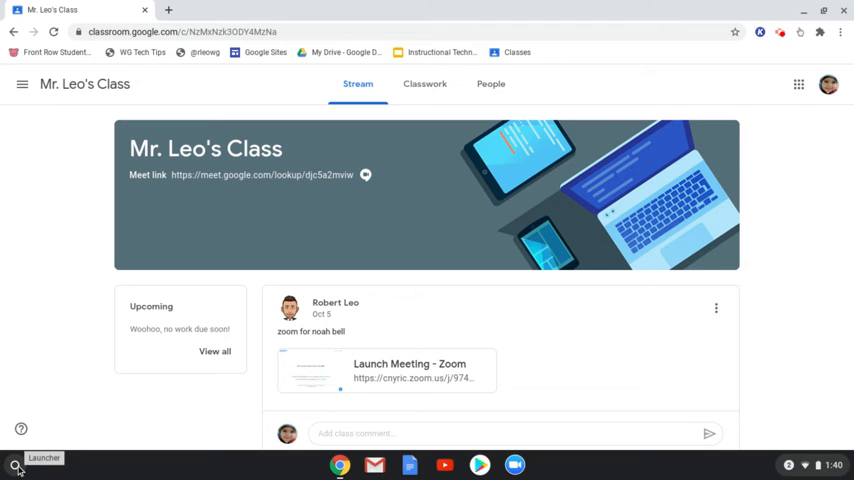
- Search the Launcher for 'files' to bring up the Files app
click(15, 465)
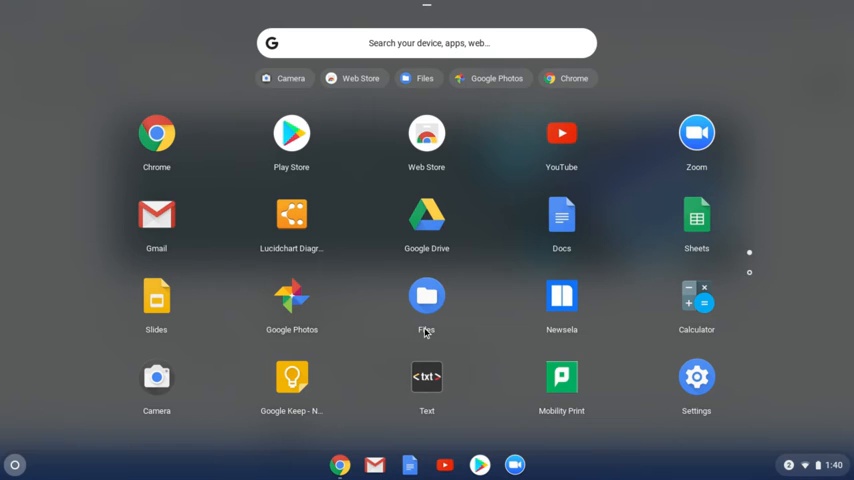
mouse_move(355, 82)
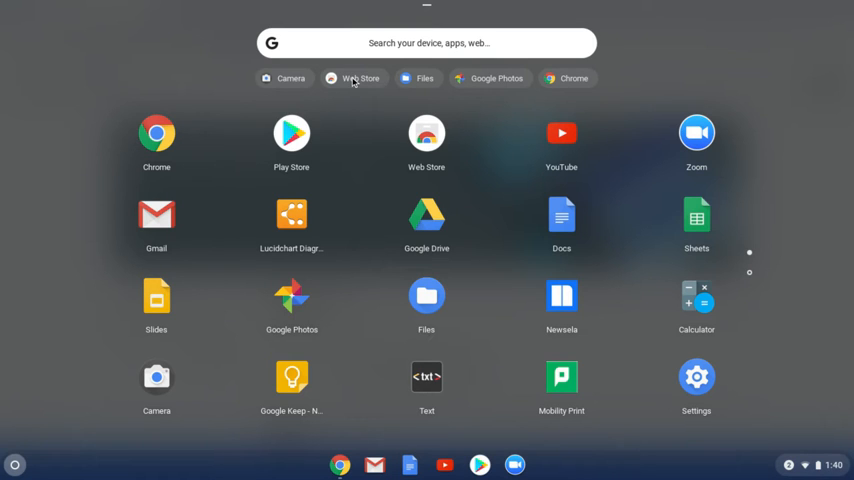
click(427, 42)
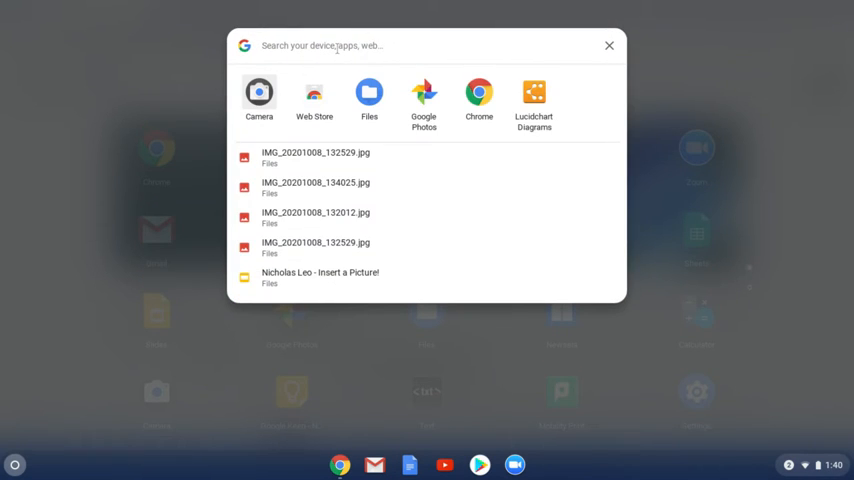
text(files)
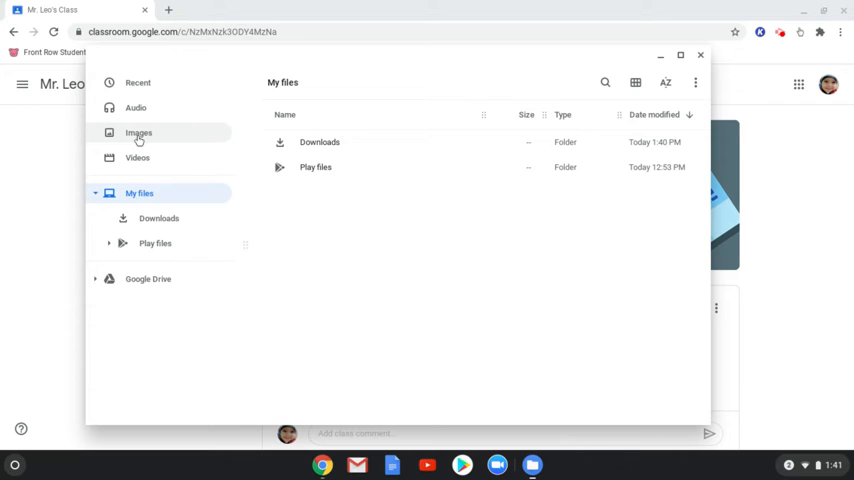
- Show the Images section in Files, listing the JPEG photos and PNG screenshots
click(138, 132)
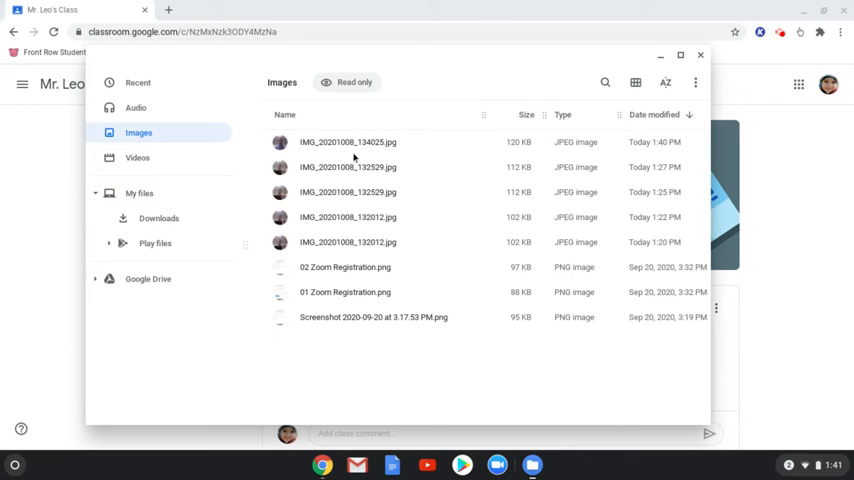
mouse_move(351, 150)
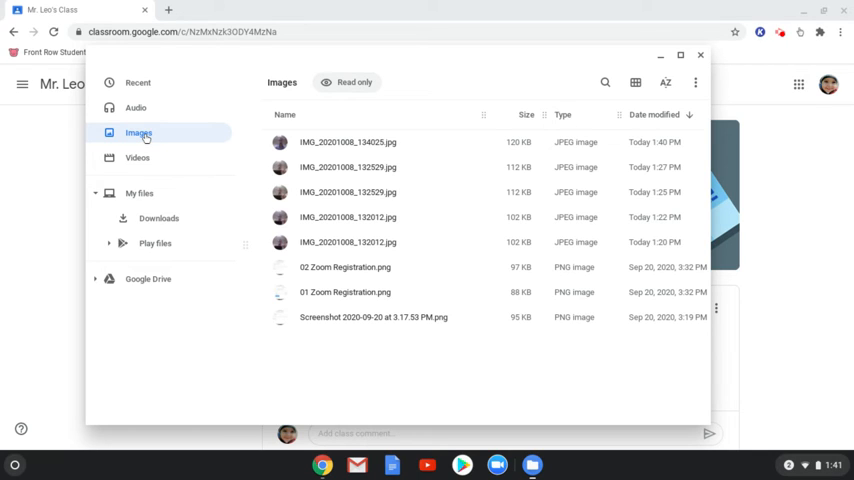
mouse_move(307, 142)
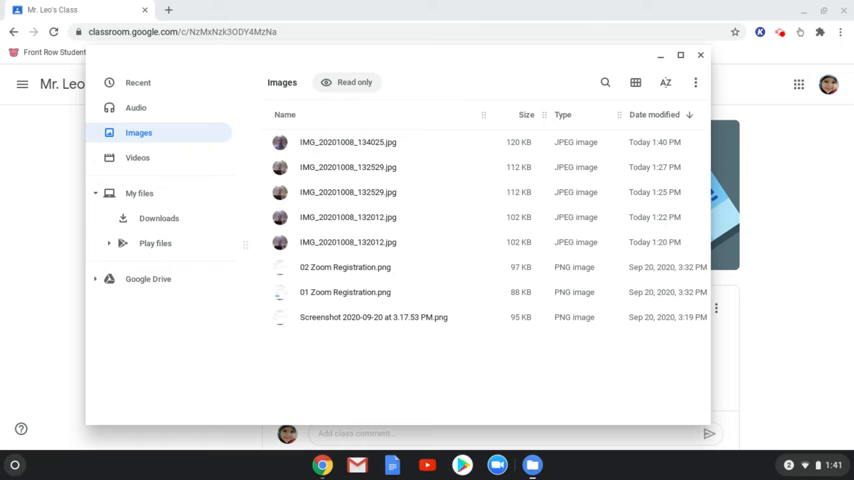
mouse_move(315, 146)
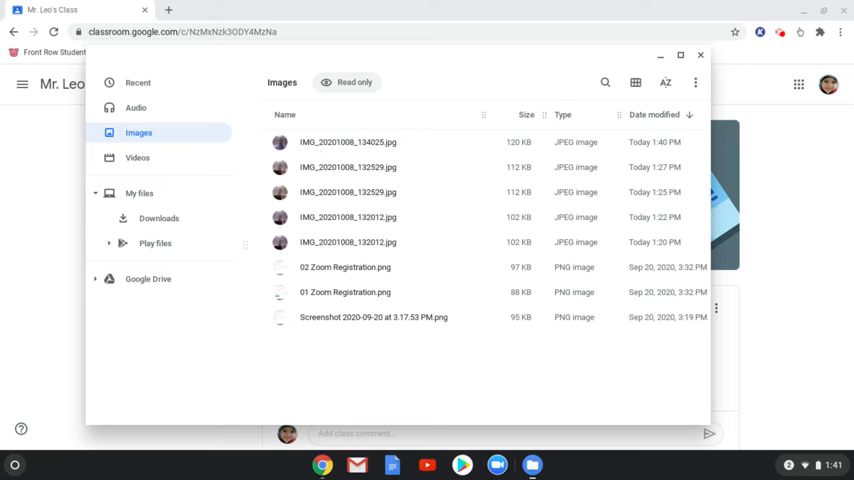
- Close the Files window to return to Mr. Leo's Class stream
click(347, 141)
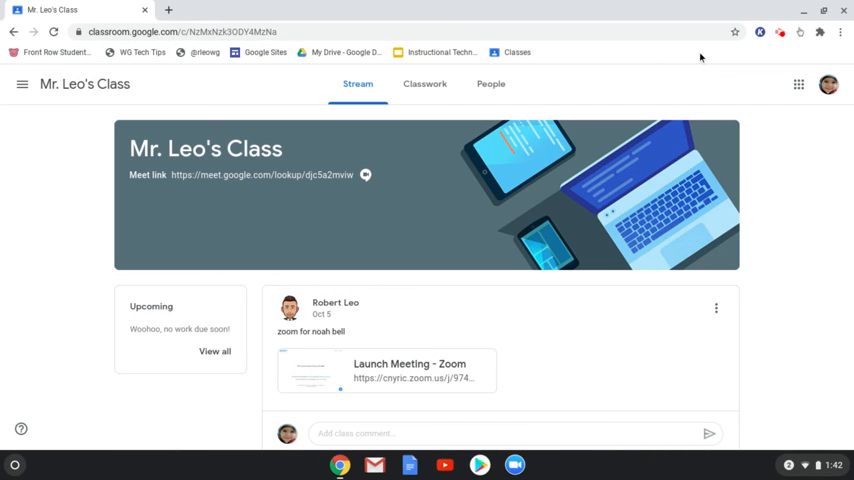
- Go to the Classwork page of Mr. Leo's Class
click(424, 84)
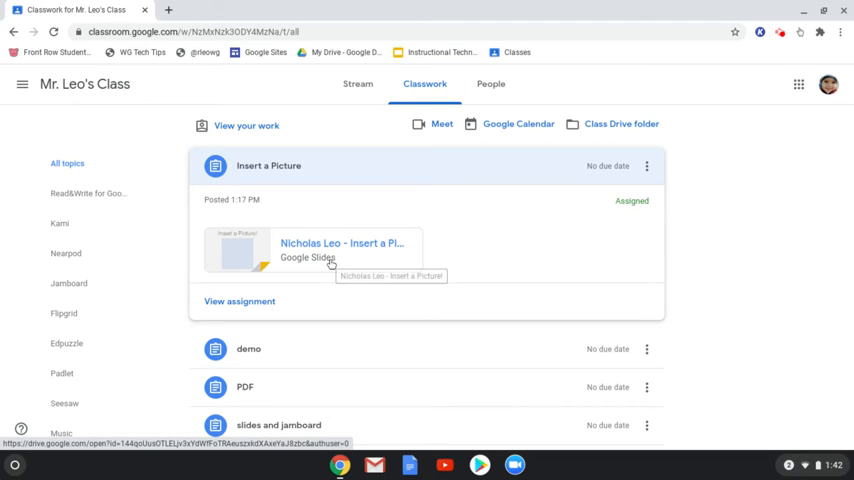
mouse_move(327, 260)
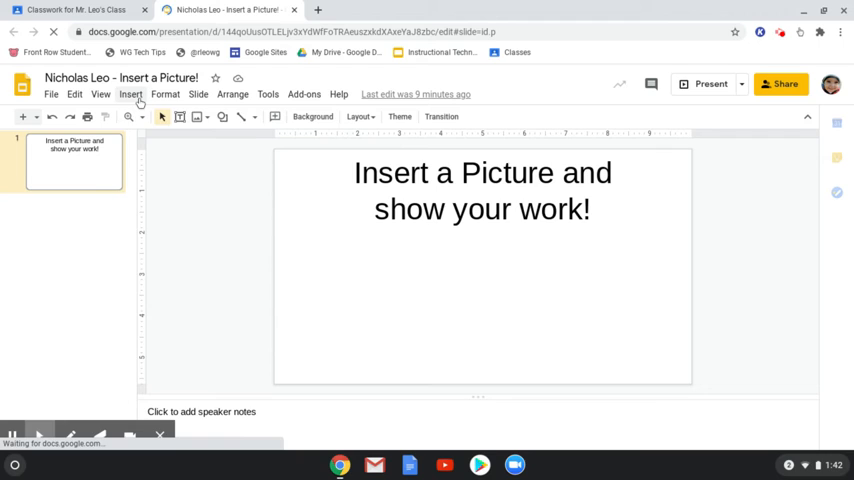
- Open the Insert > Image > Camera capture dialog on the slide
click(131, 94)
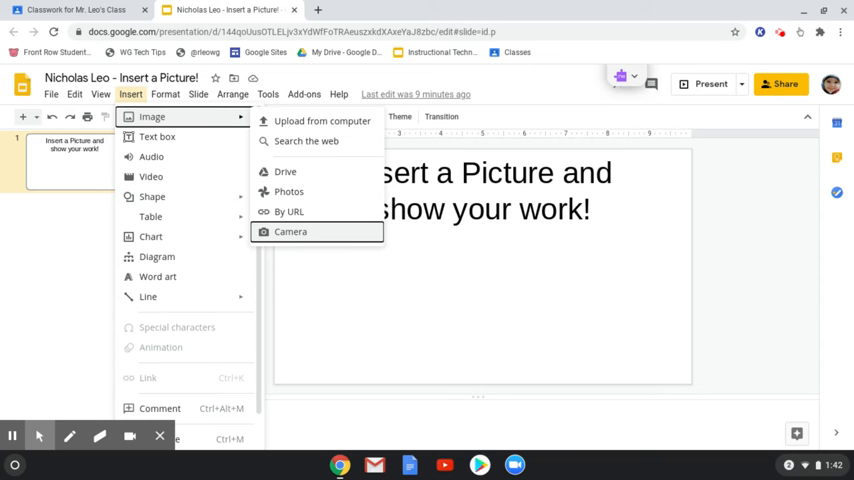
click(290, 231)
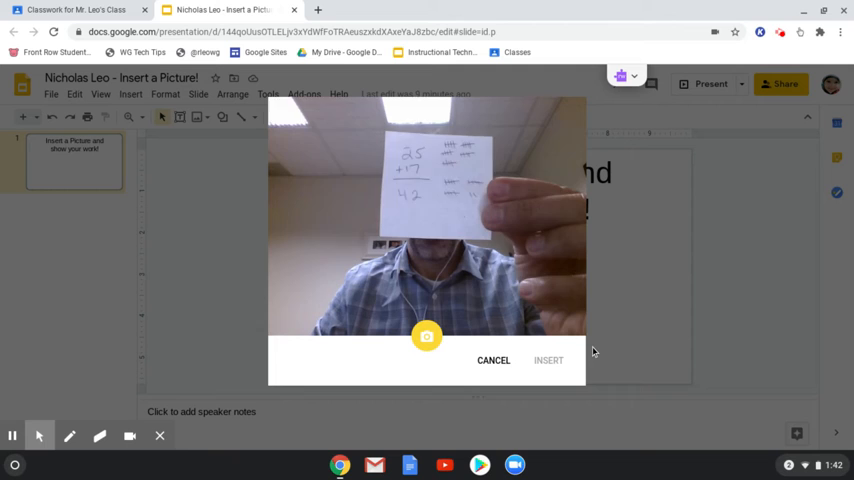
- Snap a webcam photo of the 25 + 17 = 42 work and insert it
click(427, 336)
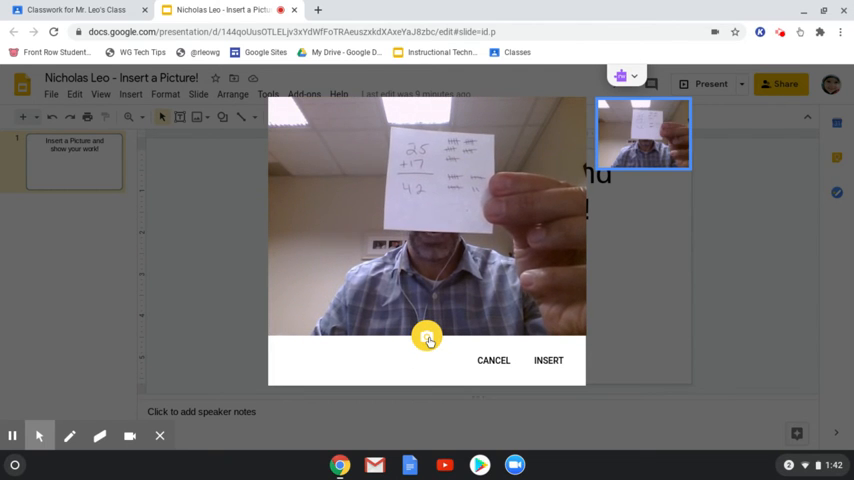
click(548, 360)
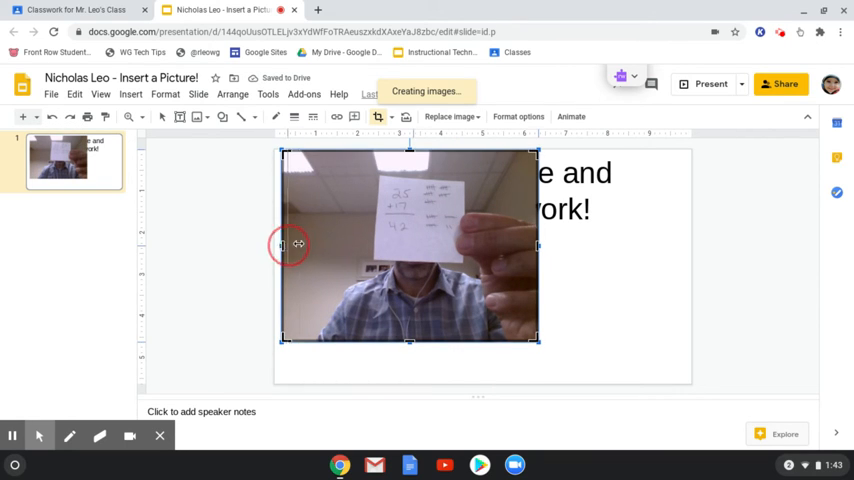
- Crop the photo to the handwritten 25 + 17 = 42 work and enlarge it
drag(283, 245, 365, 245)
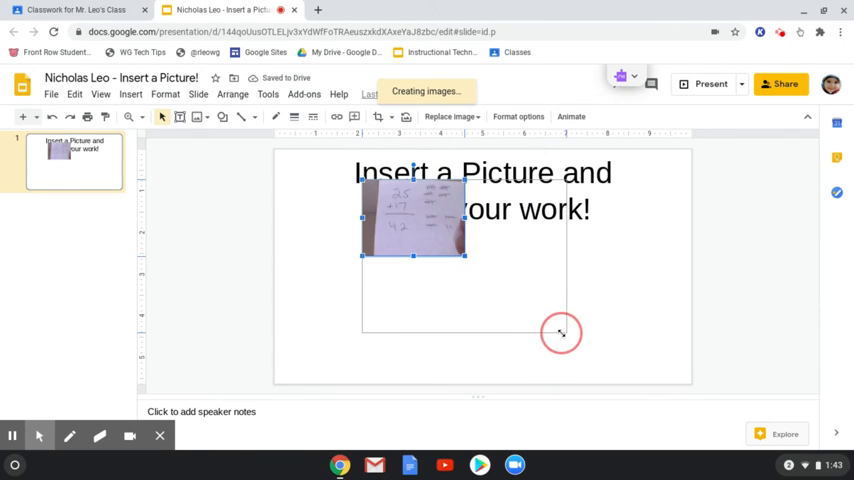
drag(465, 257, 567, 333)
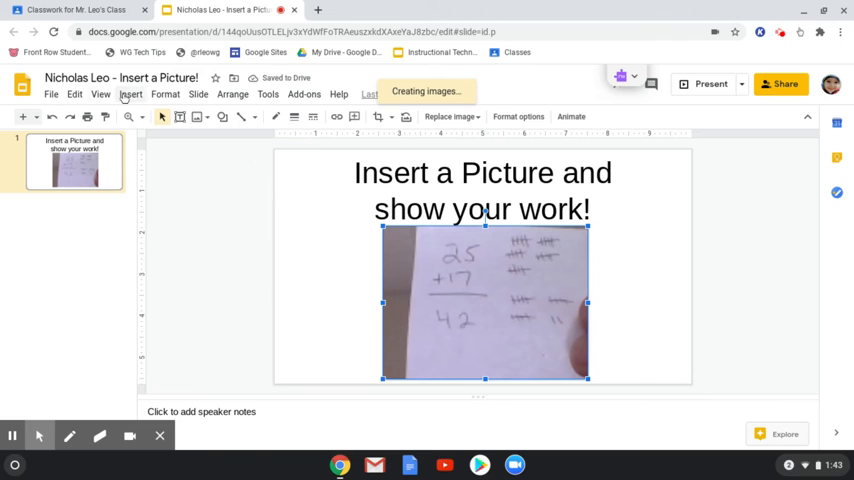
- Upload IMG_20201008_134025.jpg from the device's Images onto the slide
click(130, 94)
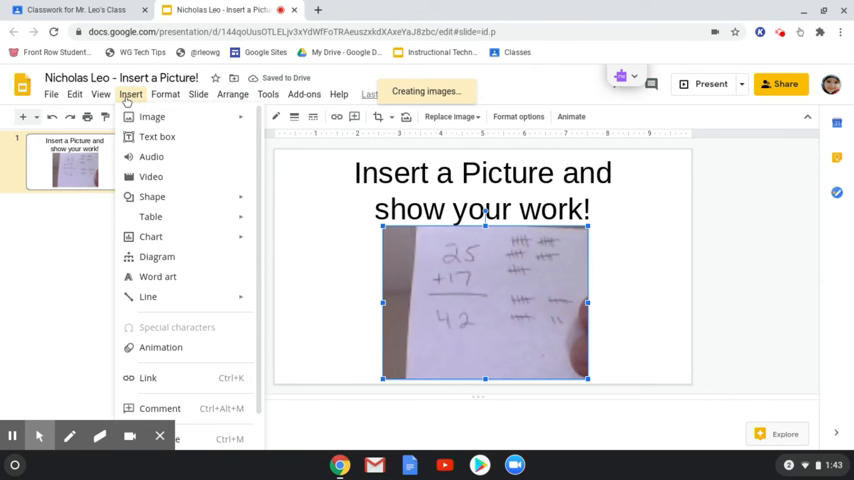
click(152, 116)
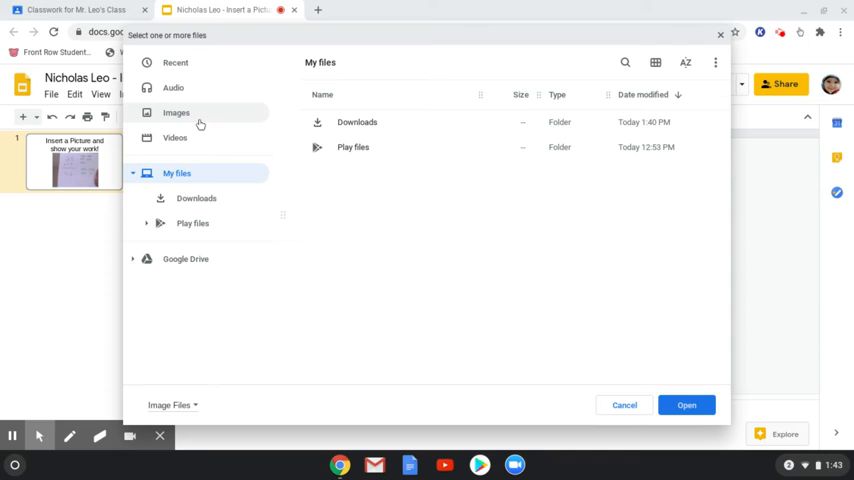
click(176, 113)
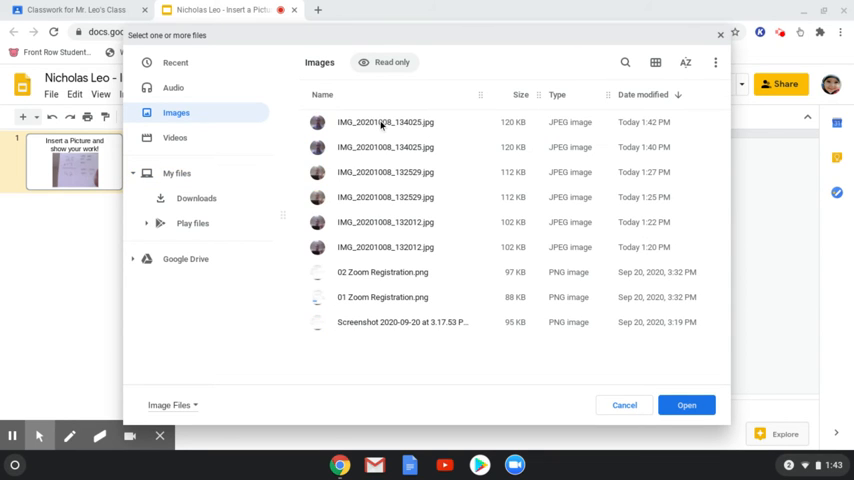
click(385, 122)
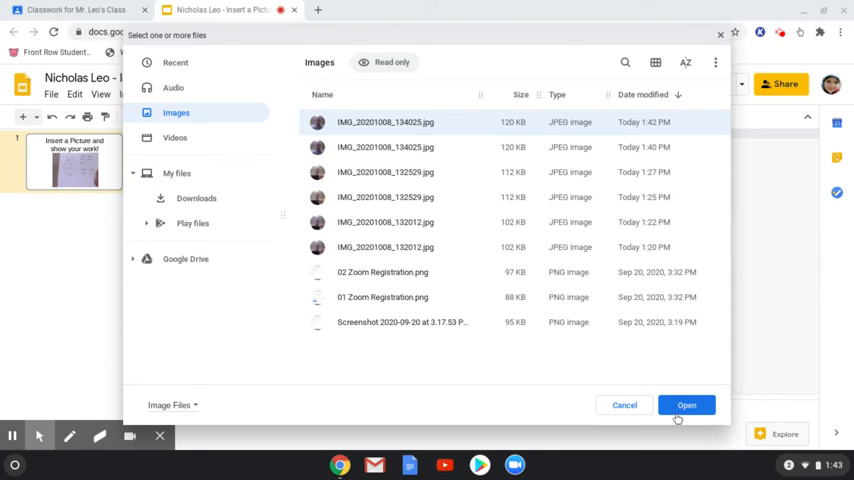
click(686, 405)
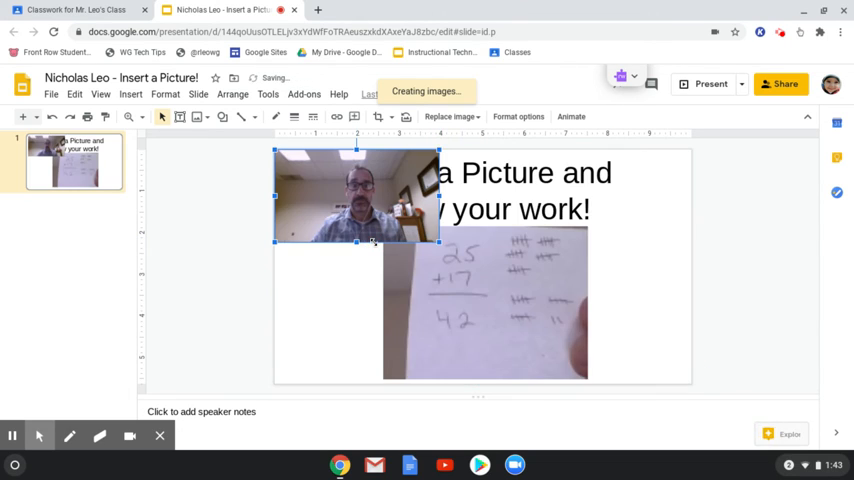
- Insert a webcam photo from Google Drive's My Drive onto the slide
click(130, 94)
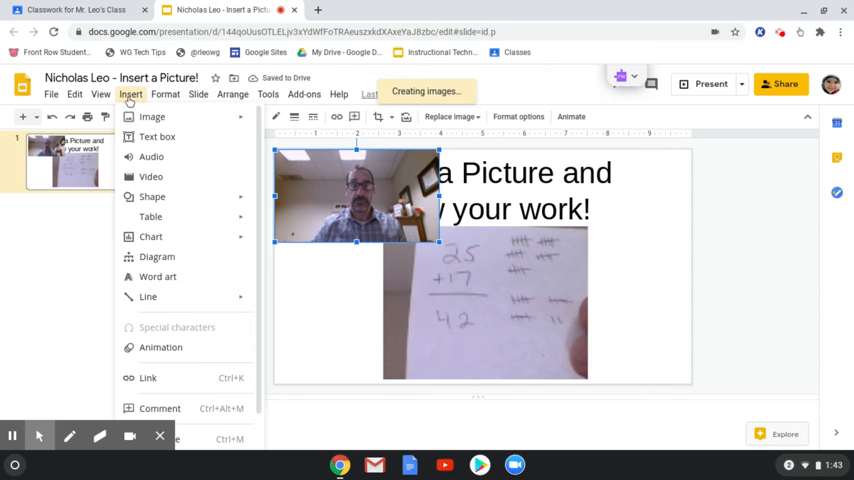
click(152, 117)
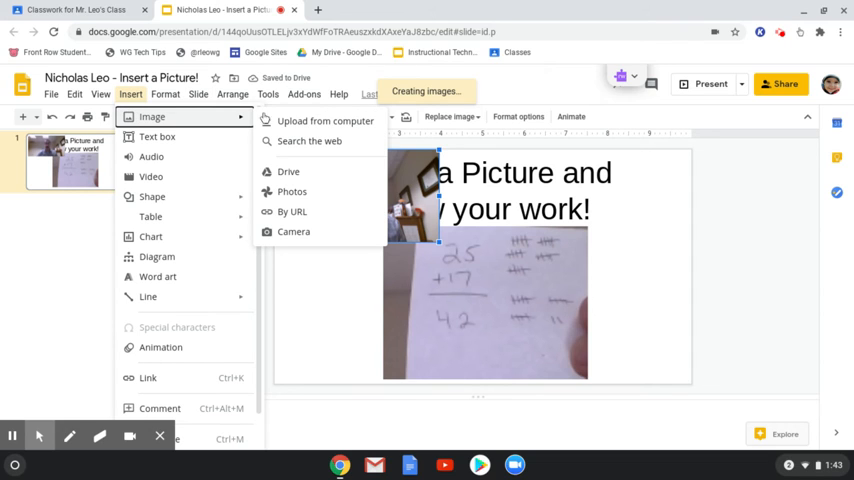
mouse_move(288, 171)
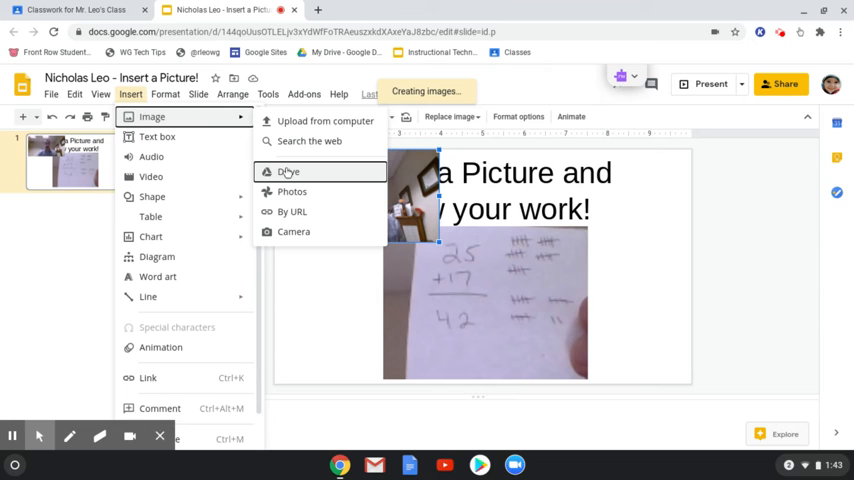
click(288, 172)
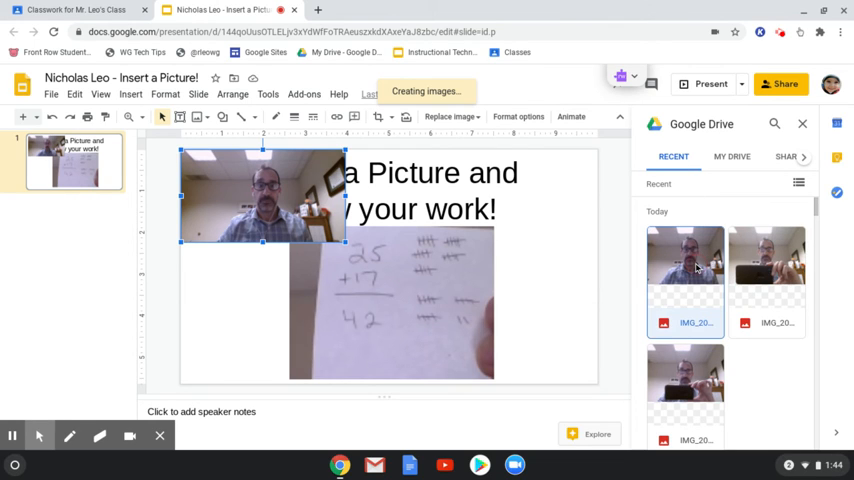
click(732, 157)
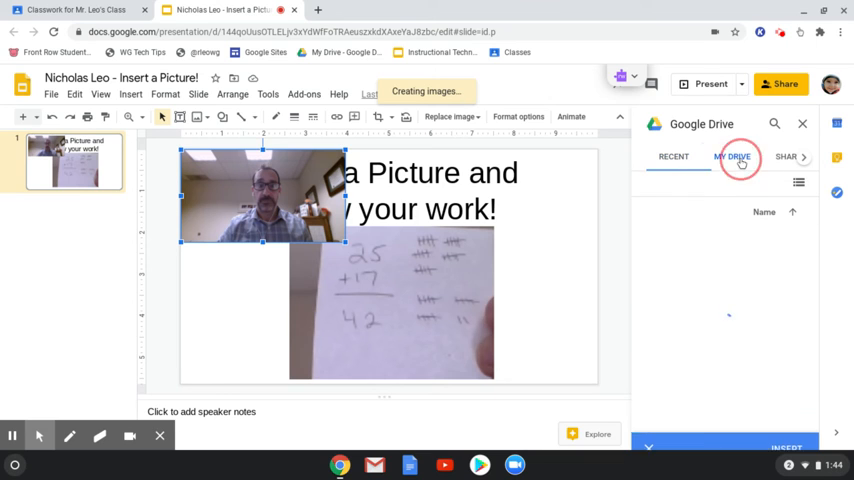
click(732, 156)
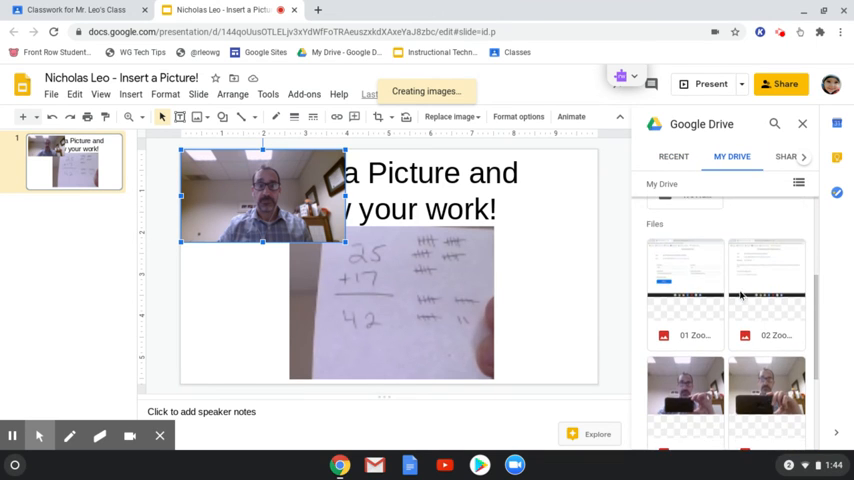
scroll(down, 3)
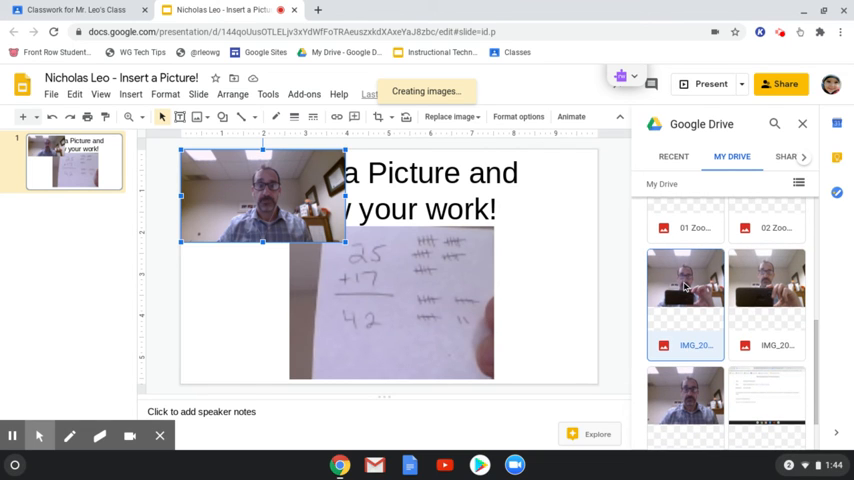
click(686, 280)
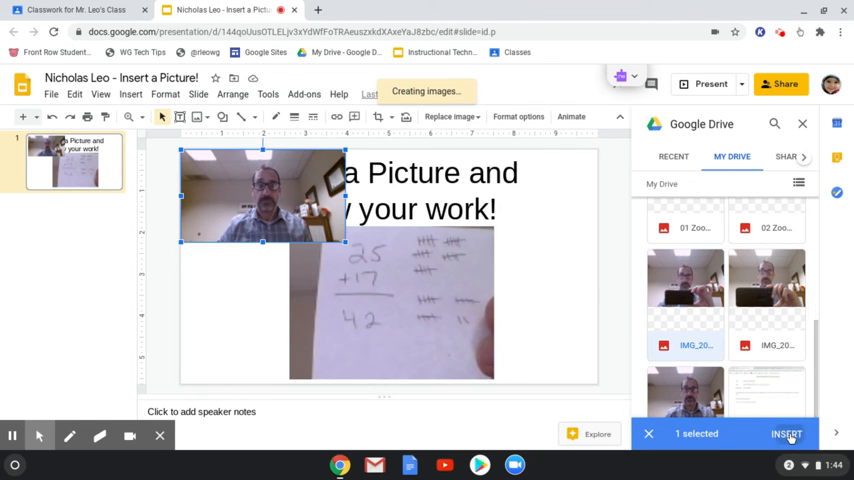
click(786, 433)
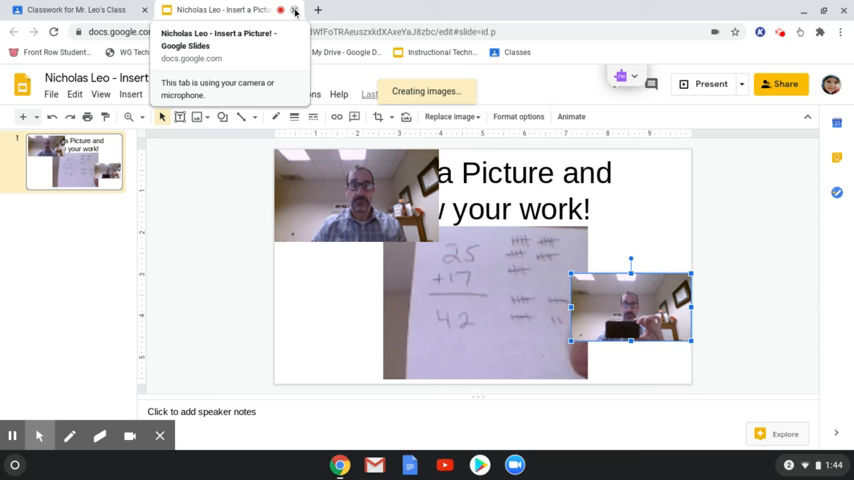
- Open the Insert a Picture assignment and turn in the attached Slides file
click(75, 9)
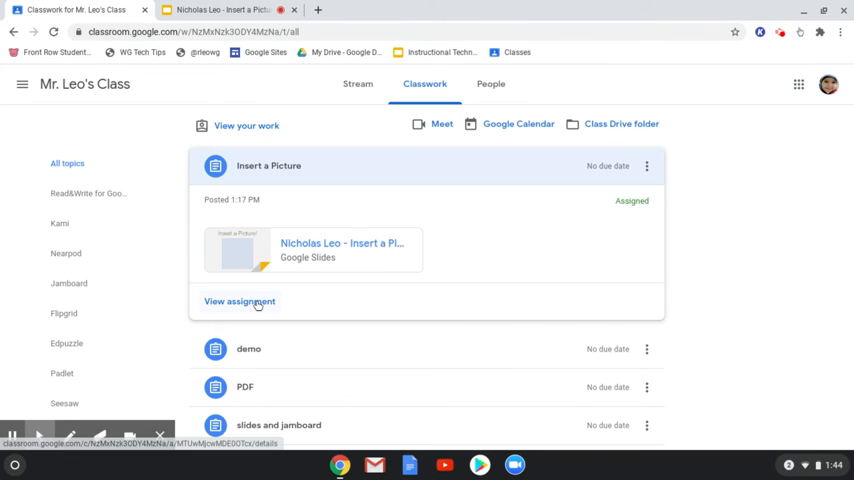
click(239, 301)
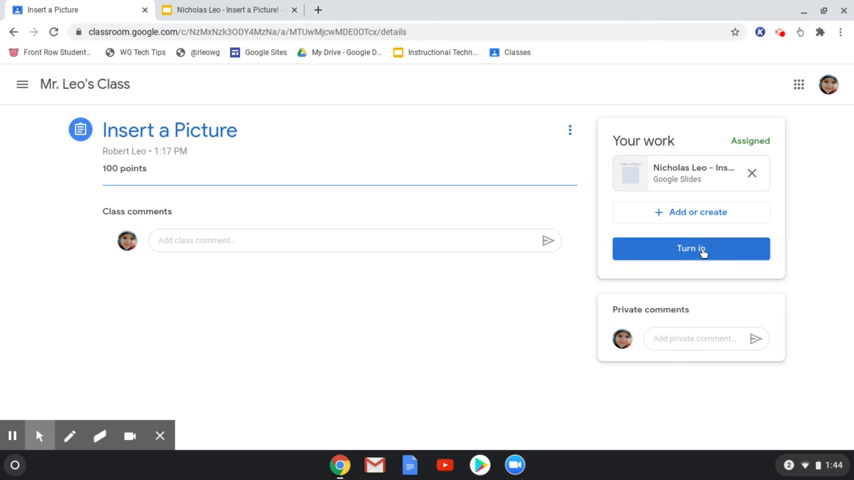
click(691, 248)
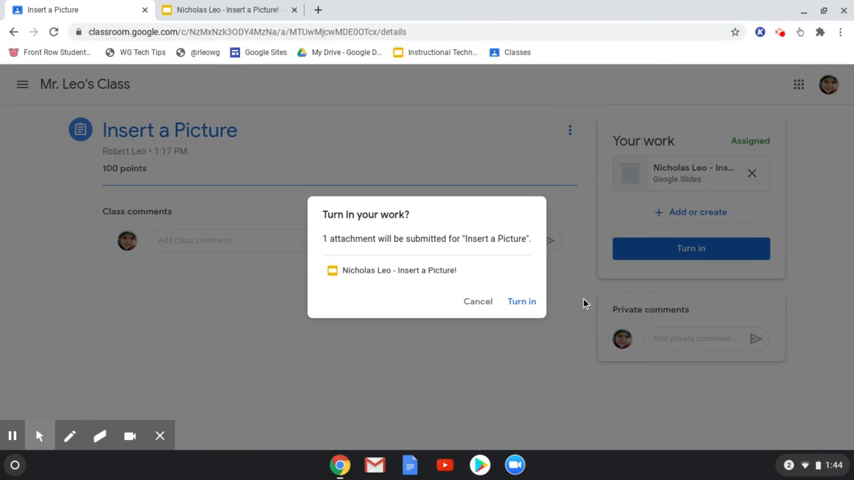
click(521, 301)
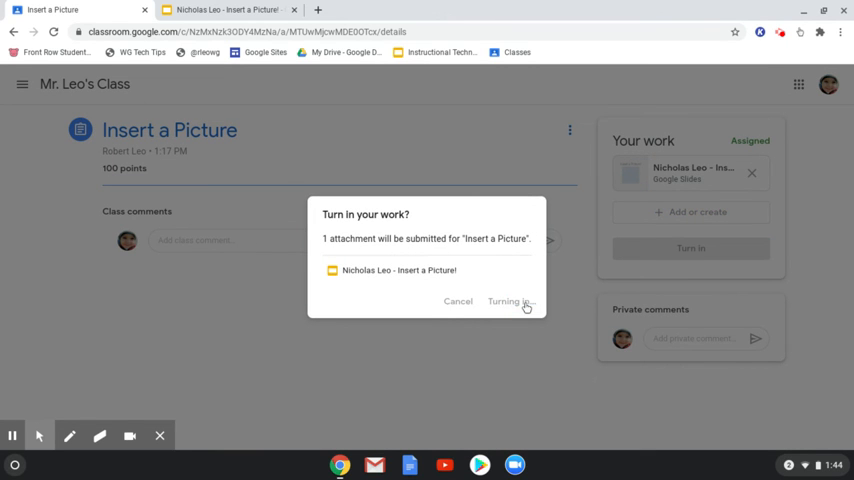
click(510, 301)
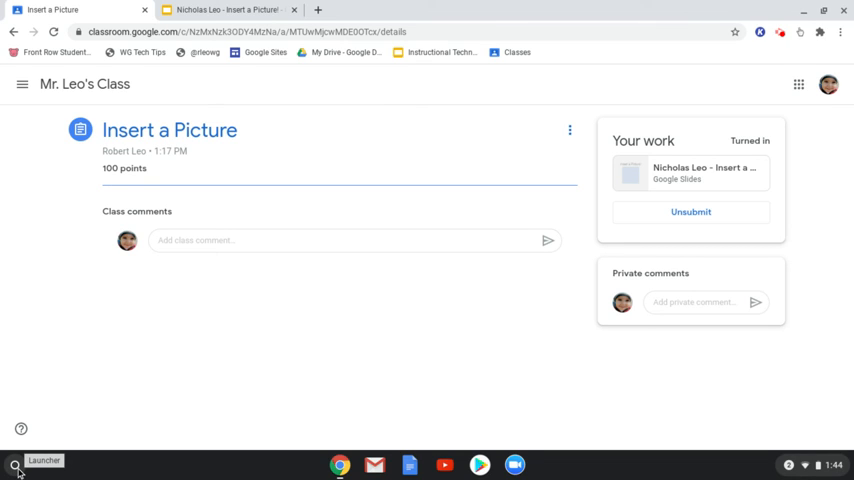
click(15, 465)
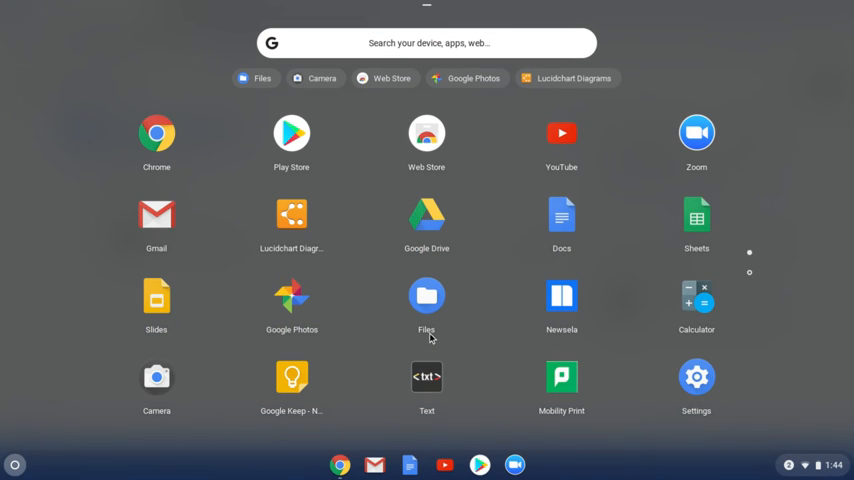
click(425, 42)
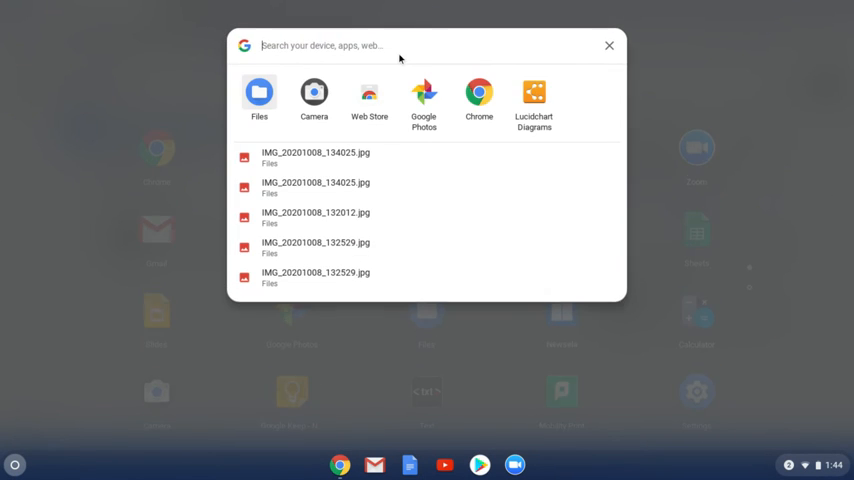
text(camera)
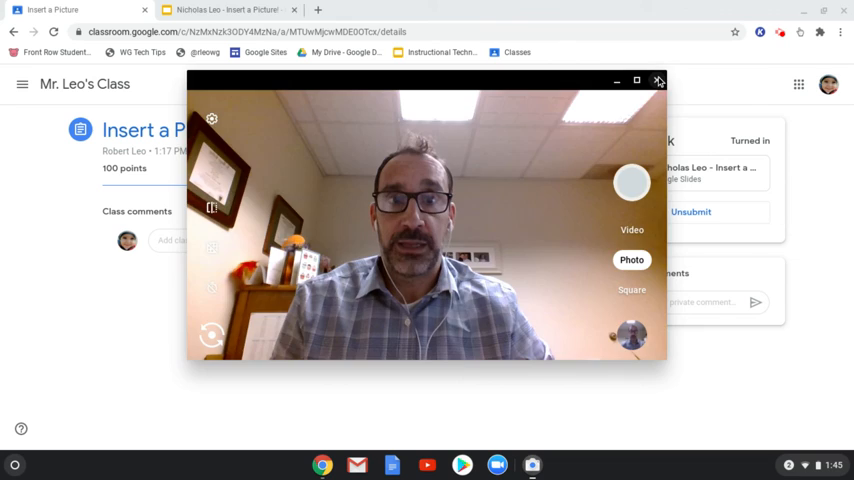
click(657, 81)
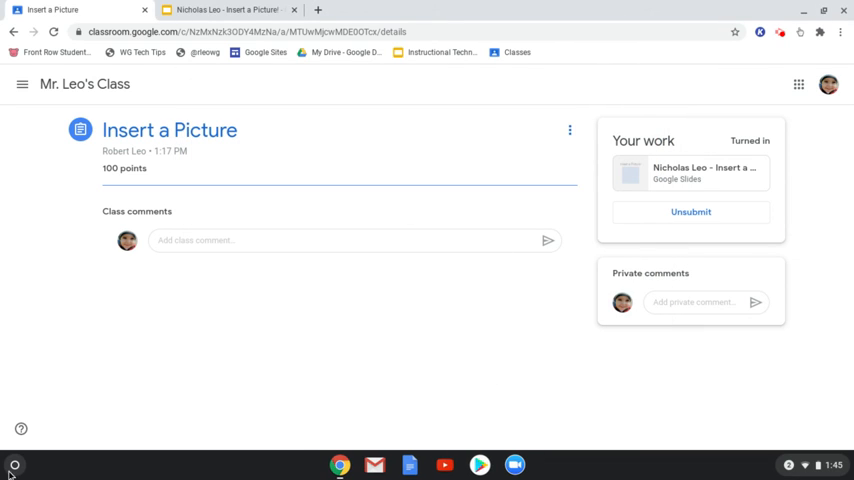
click(14, 465)
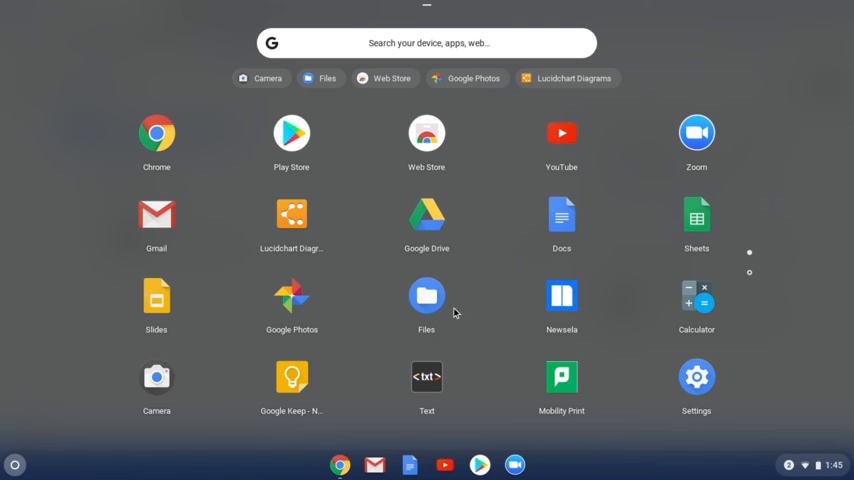
mouse_move(429, 305)
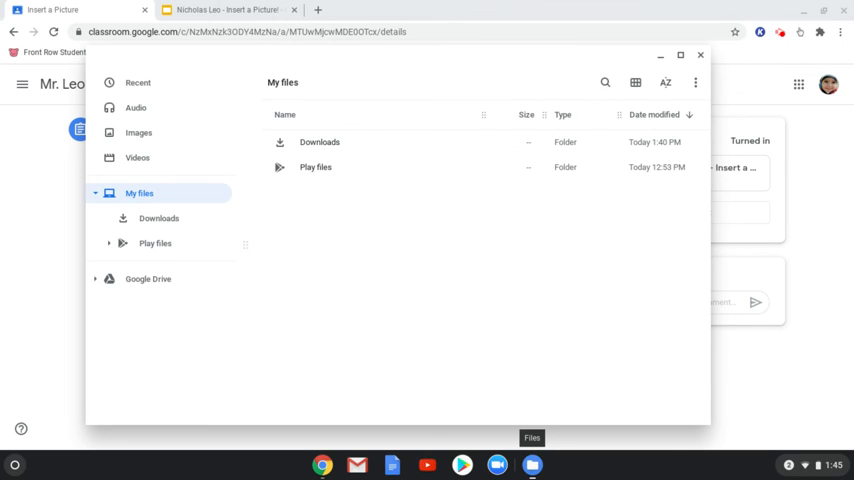
- Pin the Files app to the shelf from its right-click menu
right_click(533, 464)
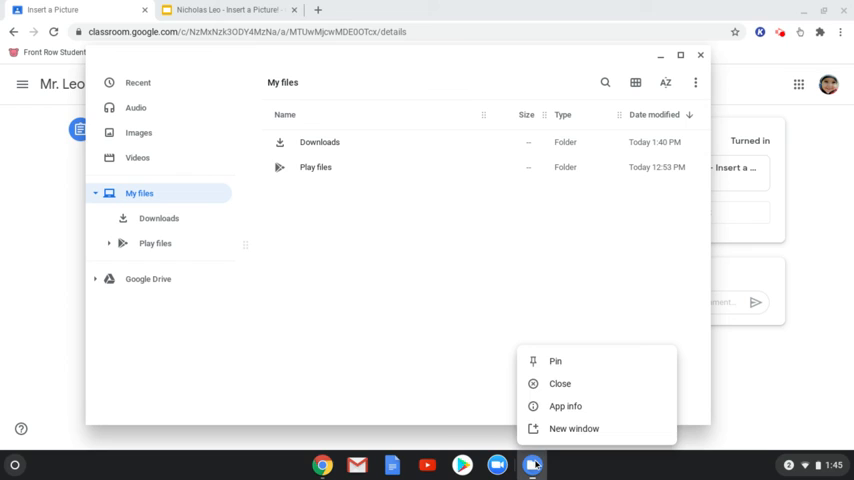
click(560, 366)
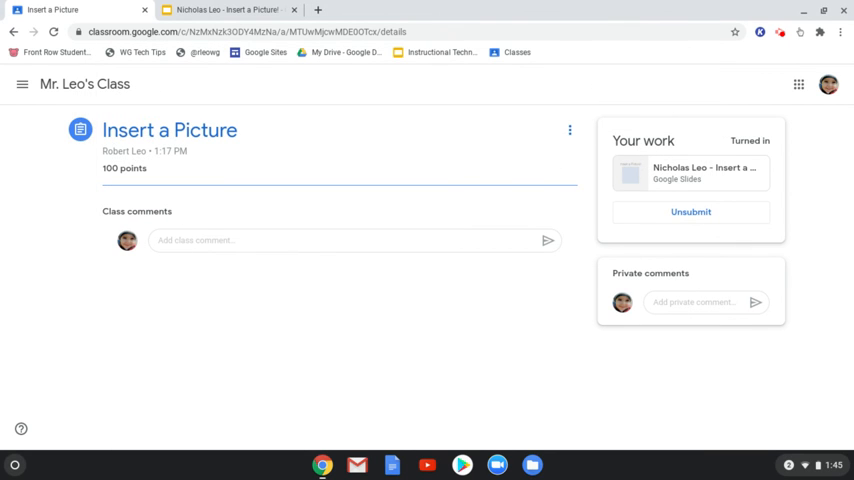
click(15, 464)
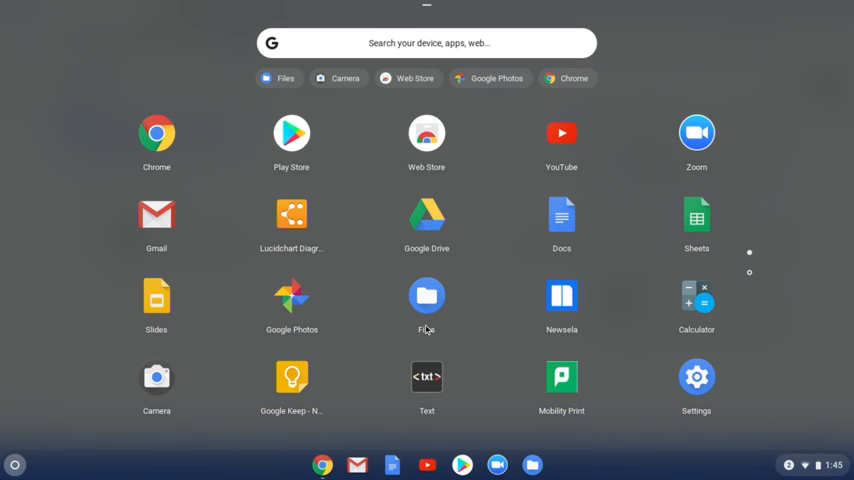
mouse_move(178, 377)
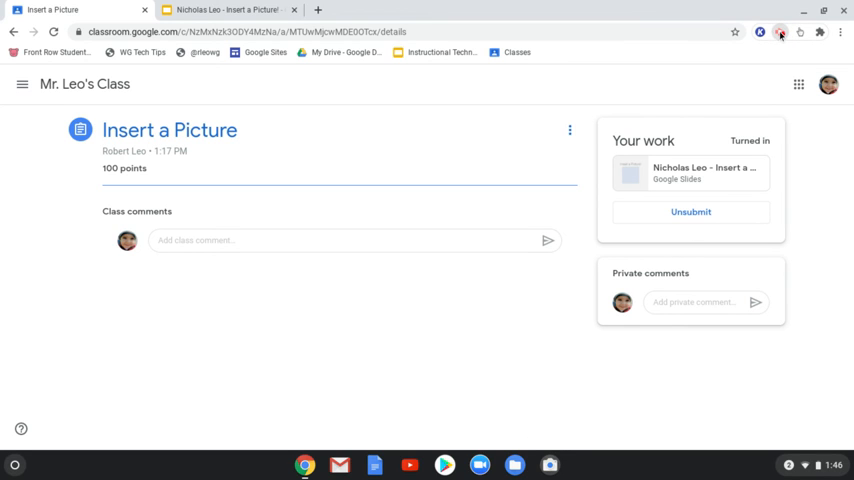
- Bring the turned-in Insert a Picture assignment back on screen
click(780, 31)
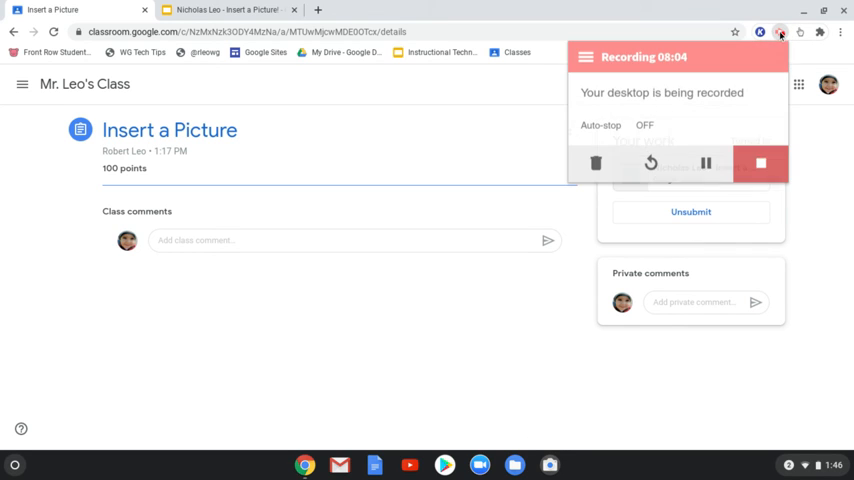